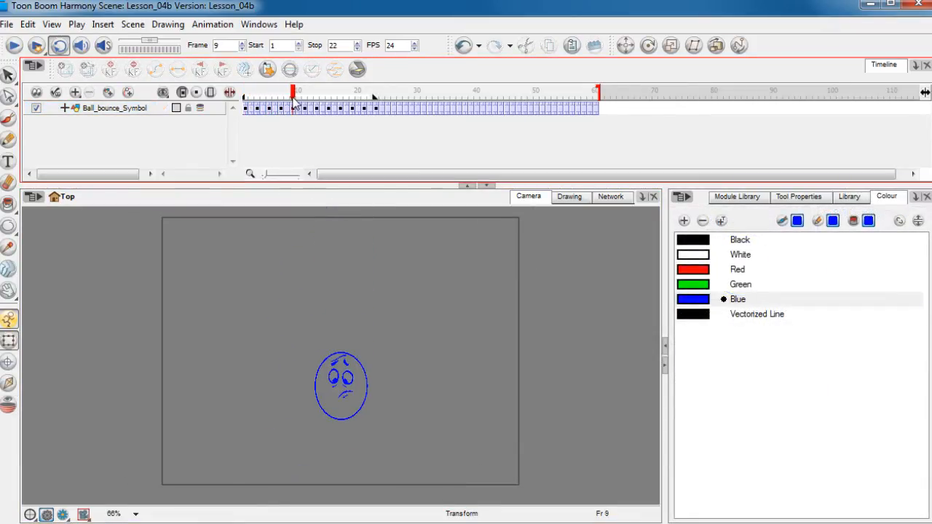
Play back the Ball_bounce_Symbol animation in the Lesson_04b scene
click(316, 96)
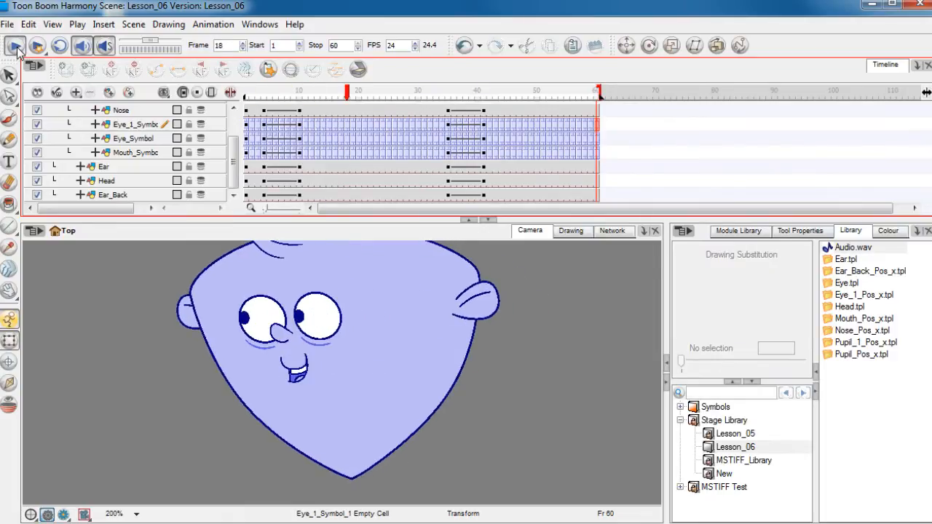
Play the Lesson_06 head animation through to frame 60, showing the face turning and eyes shifting
click(15, 45)
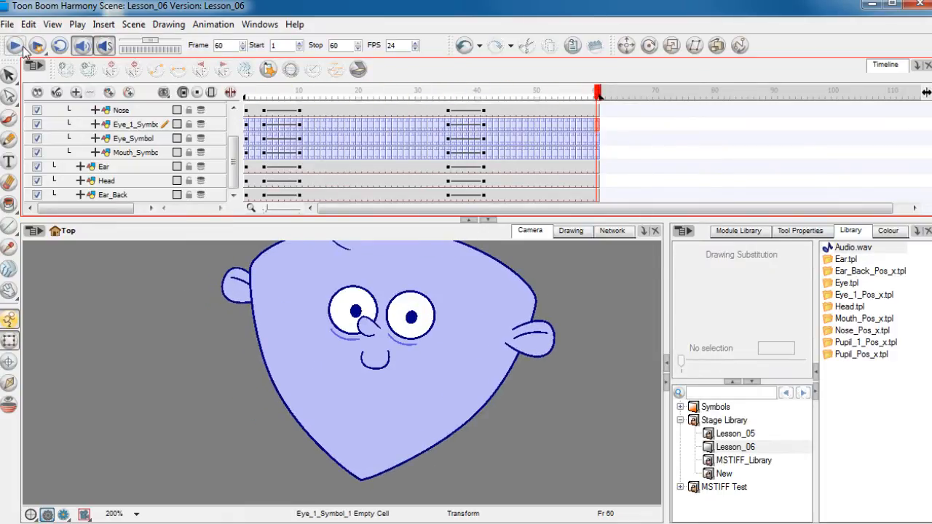